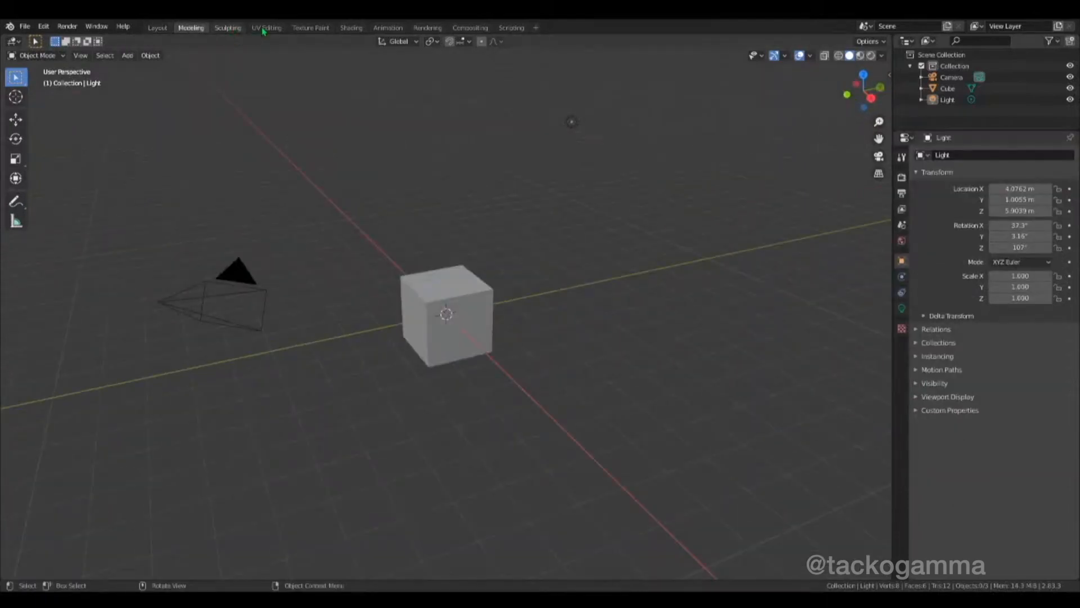
- Browse the Texture Paint and Shading workspaces, then return to Modeling
{"action": "left_click", "coordinate": [310, 27]}
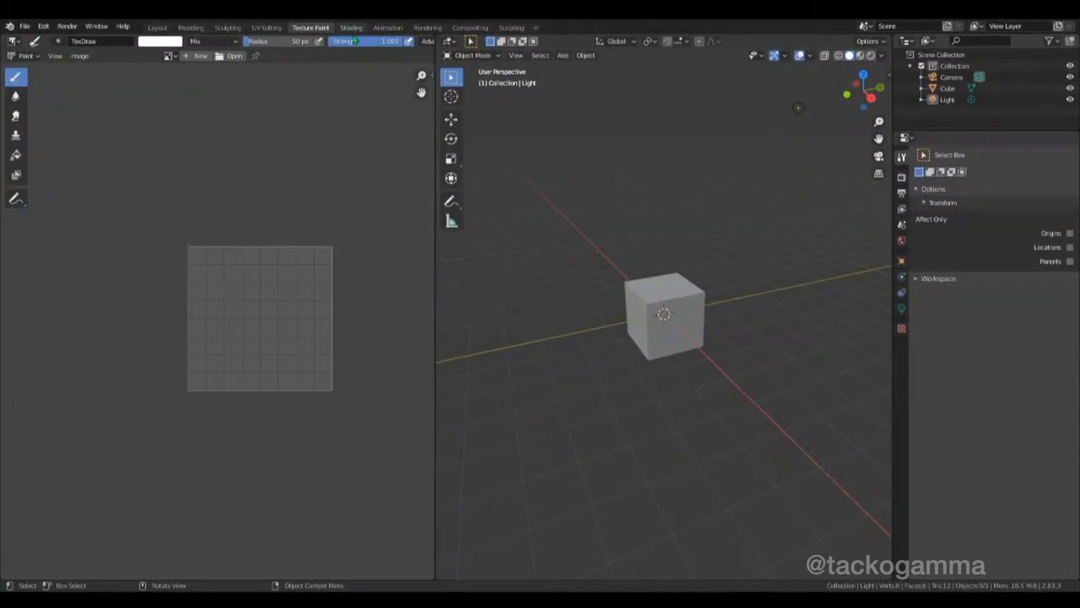
{"action": "left_click", "coordinate": [351, 27]}
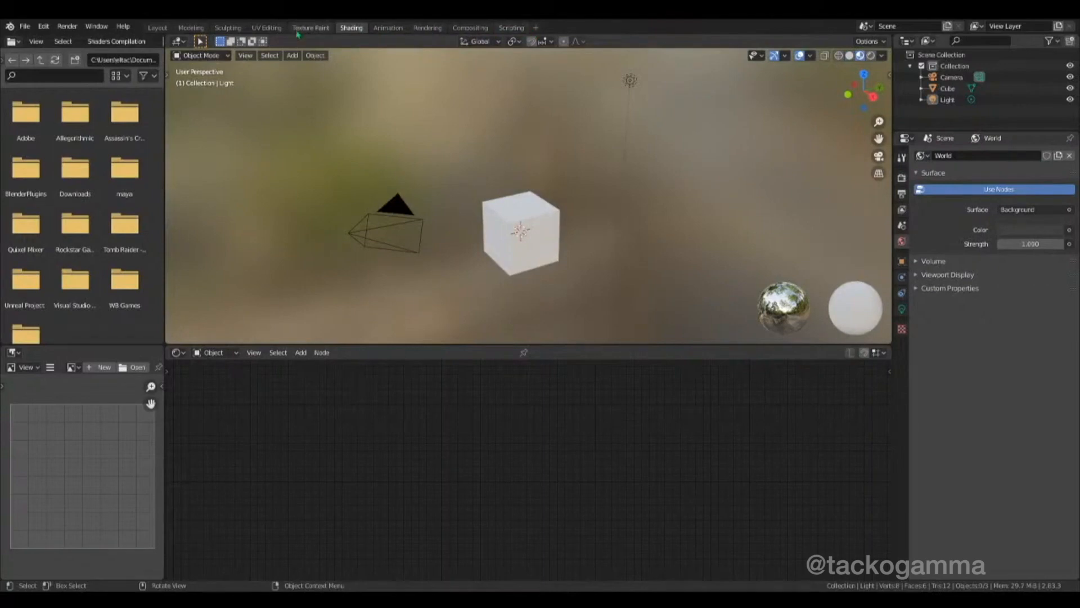
{"action": "mouse_move", "coordinate": [266, 31]}
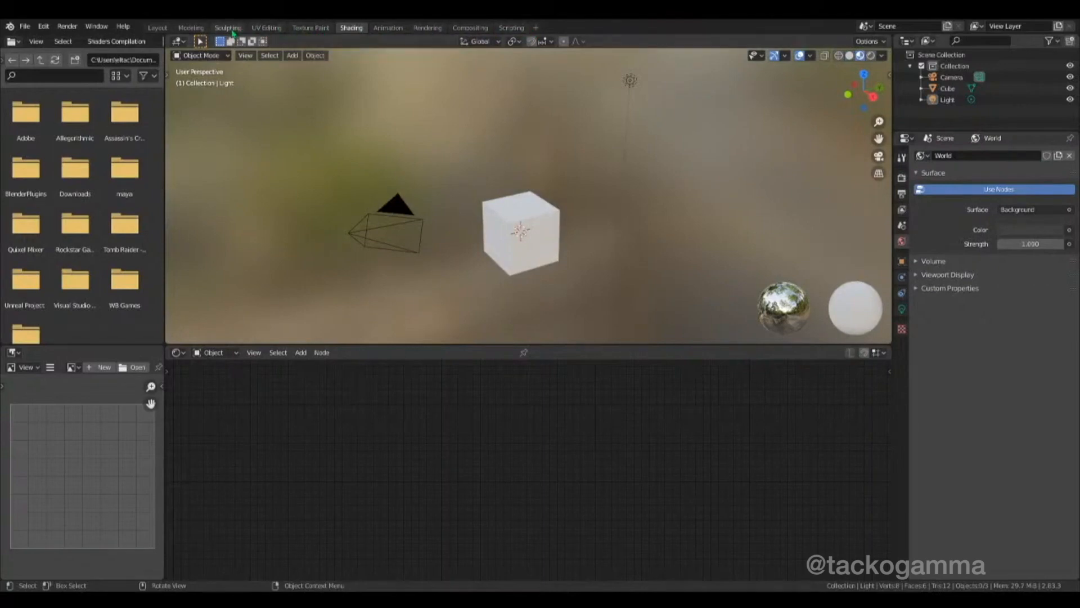
{"action": "left_click", "coordinate": [157, 27]}
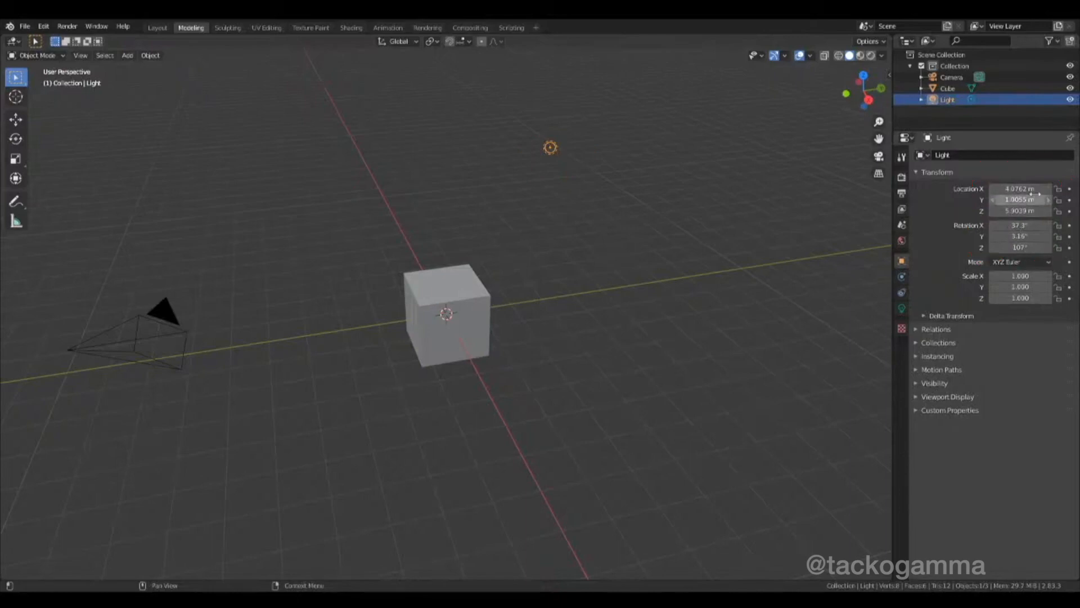
{"action": "mouse_move", "coordinate": [1020, 189]}
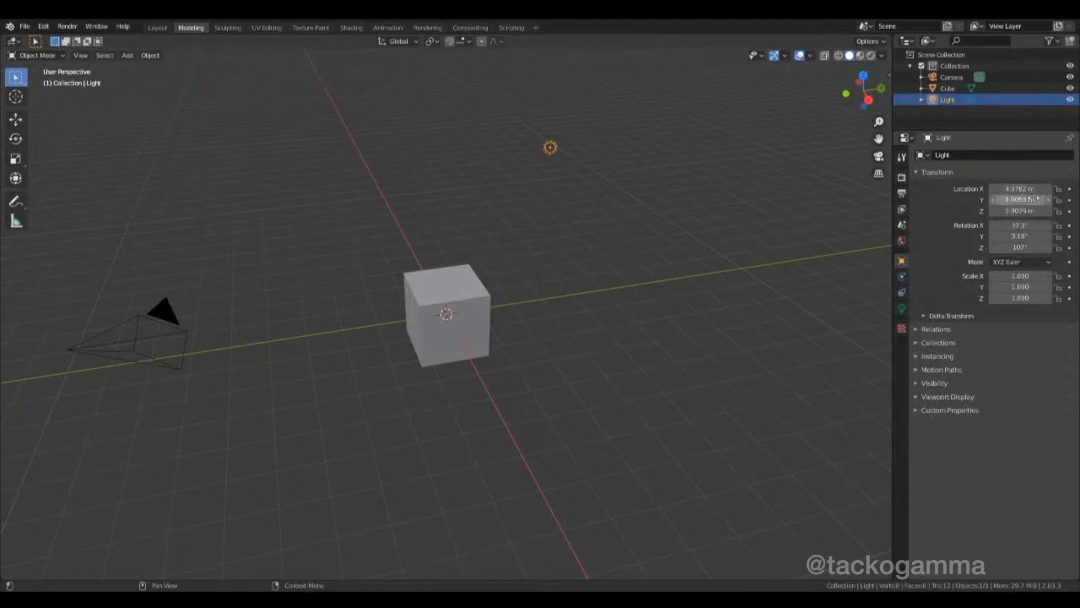
{"action": "mouse_move", "coordinate": [1020, 199]}
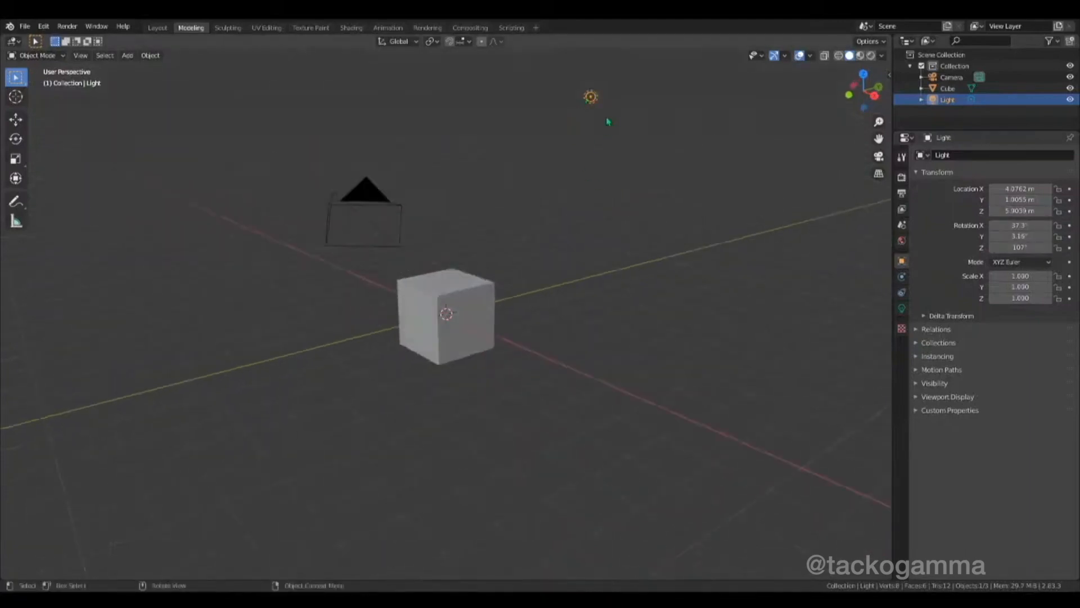
- Select the cube, view its Object properties, orbit, and switch to Layout
{"action": "left_click", "coordinate": [452, 319]}
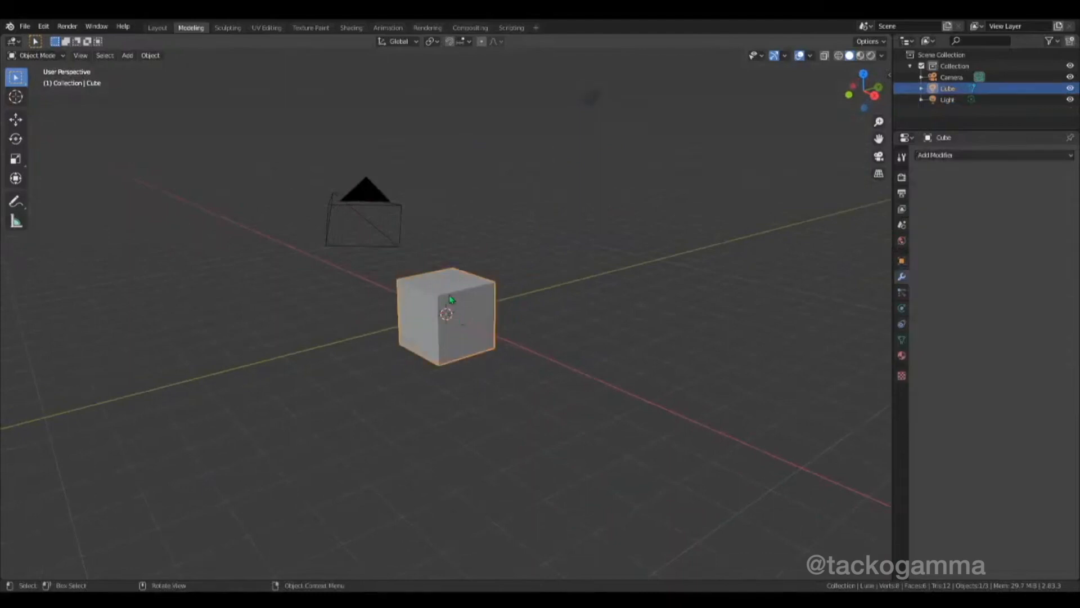
{"action": "left_click", "coordinate": [901, 260]}
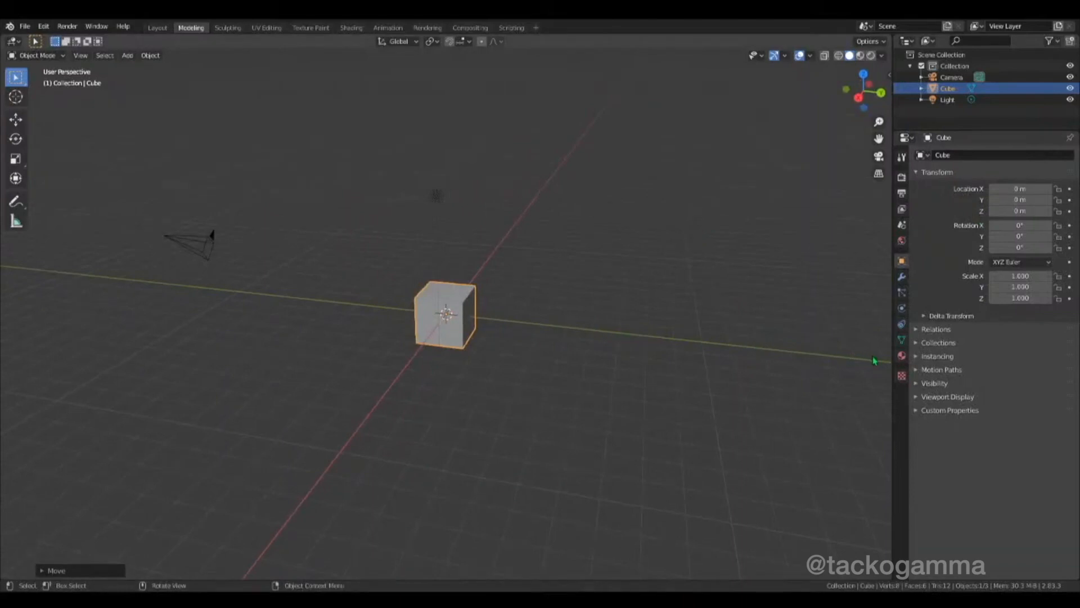
{"action": "mouse_move", "coordinate": [493, 316]}
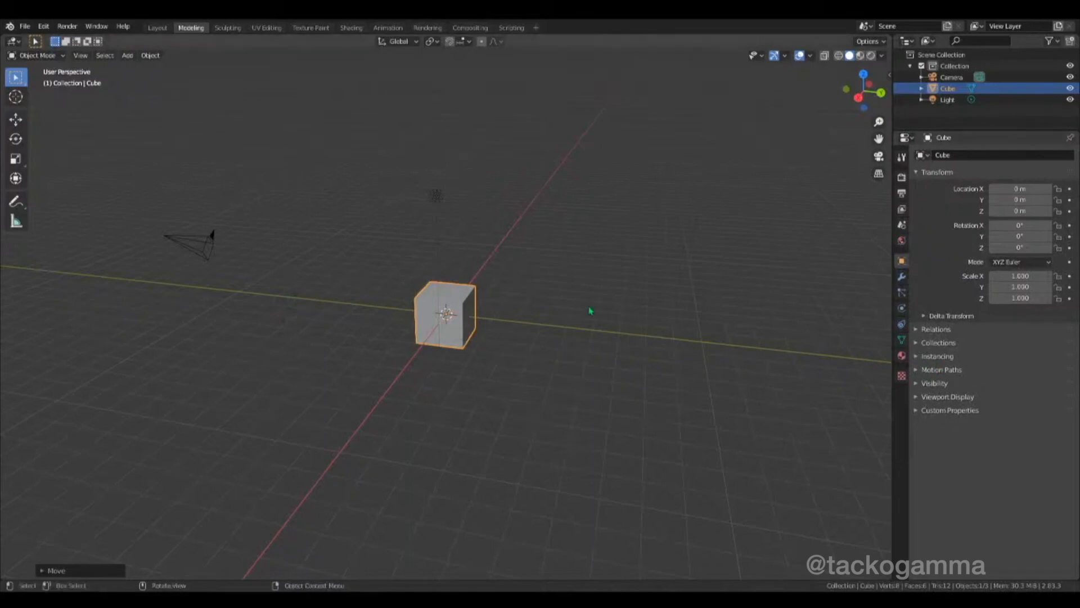
{"action": "left_click_drag", "start_coordinate": [589, 310], "coordinate": [684, 255]}
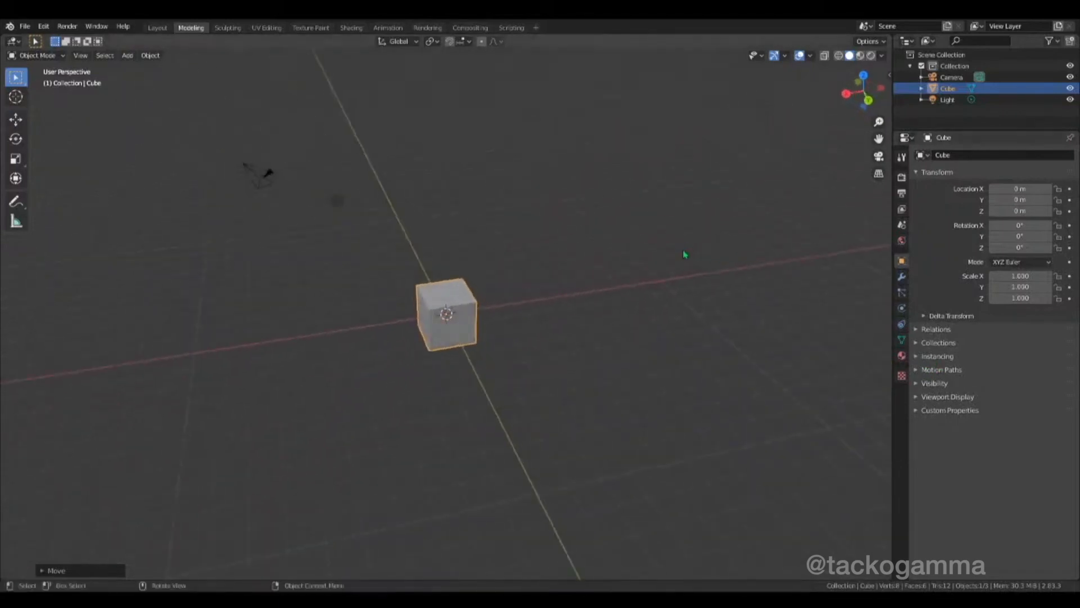
{"action": "mouse_move", "coordinate": [398, 366]}
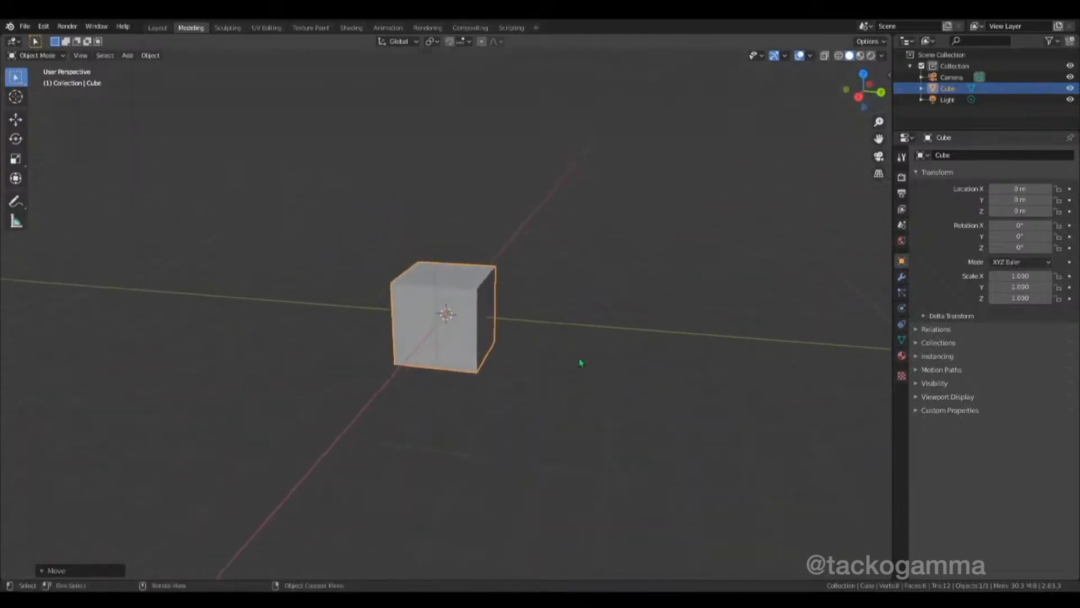
{"action": "left_click", "coordinate": [158, 27]}
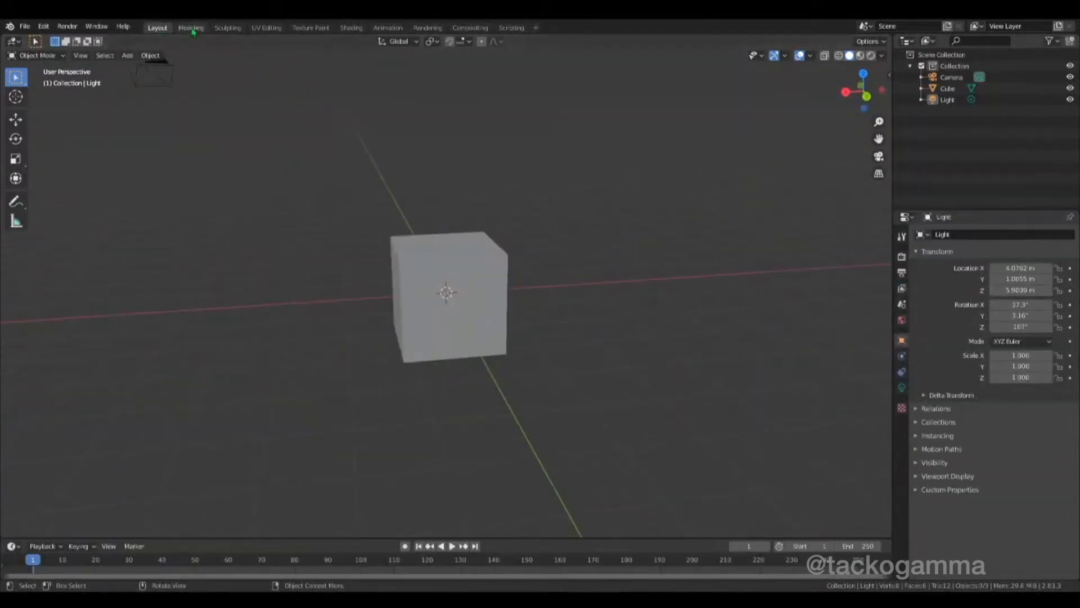
- Return to the Modeling workspace and orbit around the cube
{"action": "left_click", "coordinate": [191, 27]}
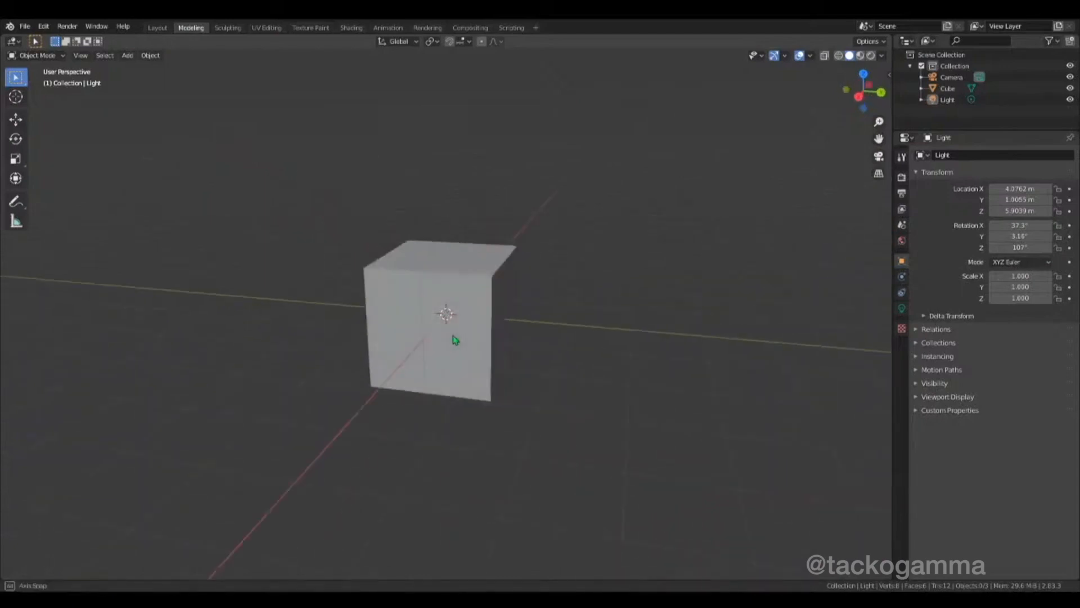
{"action": "left_click_drag", "start_coordinate": [455, 340], "coordinate": [501, 362]}
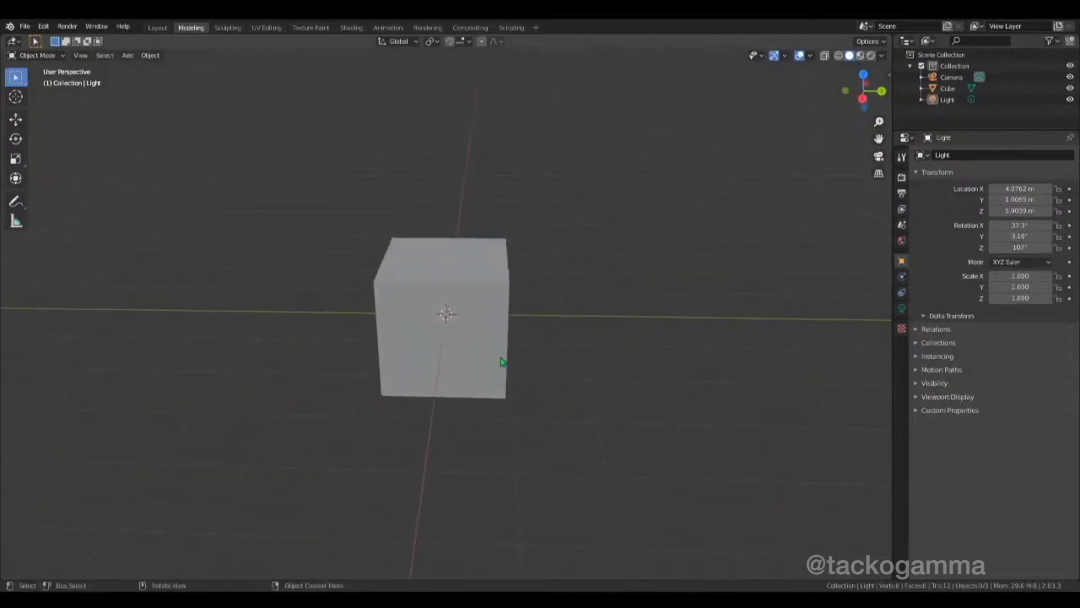
{"action": "mouse_move", "coordinate": [615, 393]}
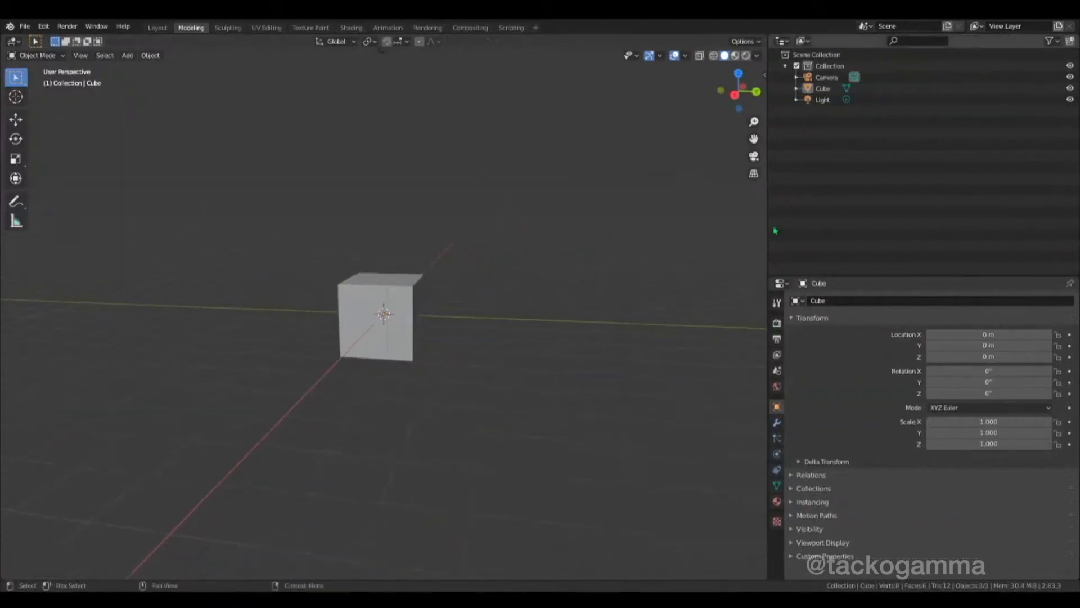
- Duplicate the cube and drag the copies out, giving three spread-out duplicates
{"action": "left_click", "coordinate": [384, 326]}
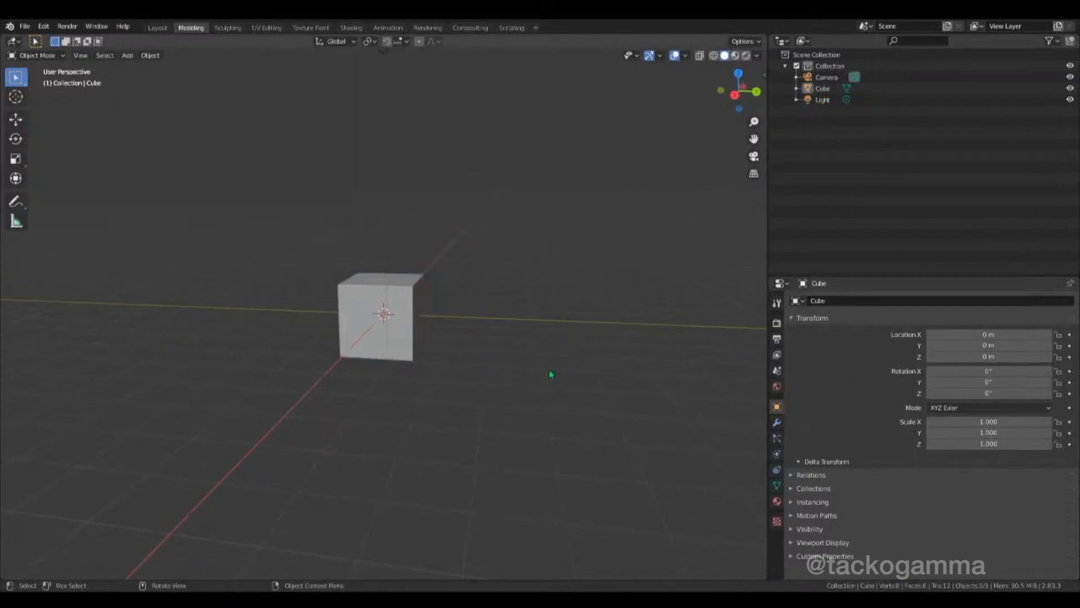
{"action": "mouse_move", "coordinate": [530, 417]}
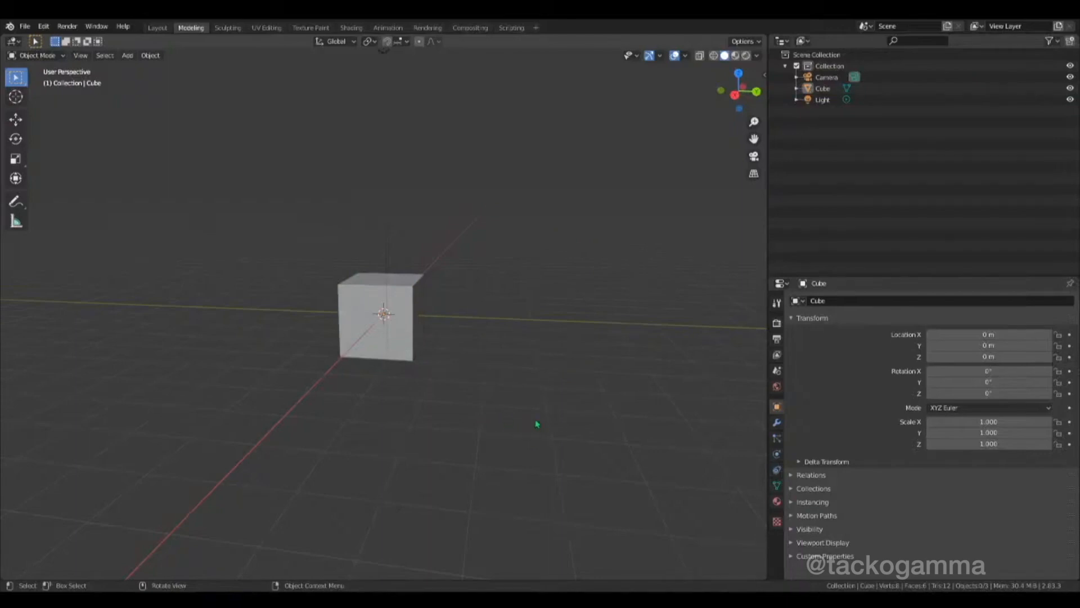
{"action": "mouse_move", "coordinate": [549, 422]}
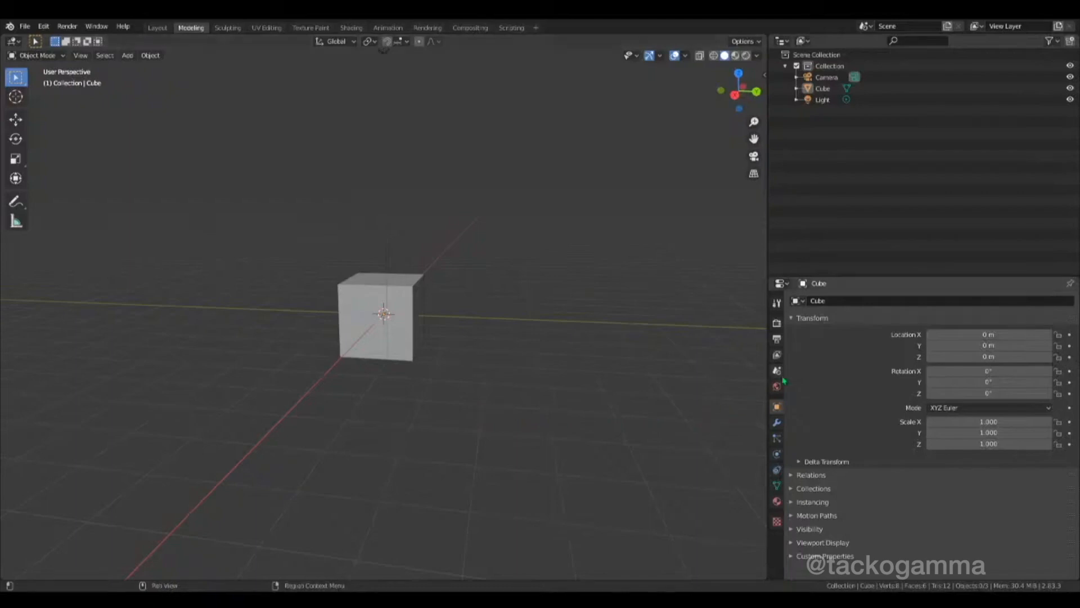
{"action": "left_click", "coordinate": [395, 349]}
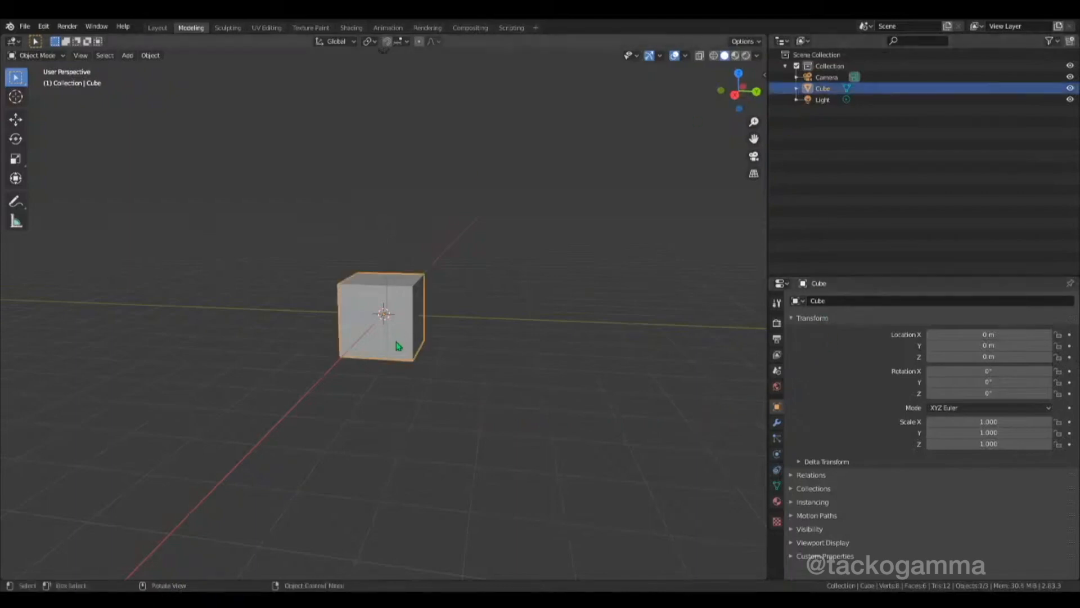
{"action": "left_click_drag", "start_coordinate": [383, 313], "coordinate": [183, 145]}
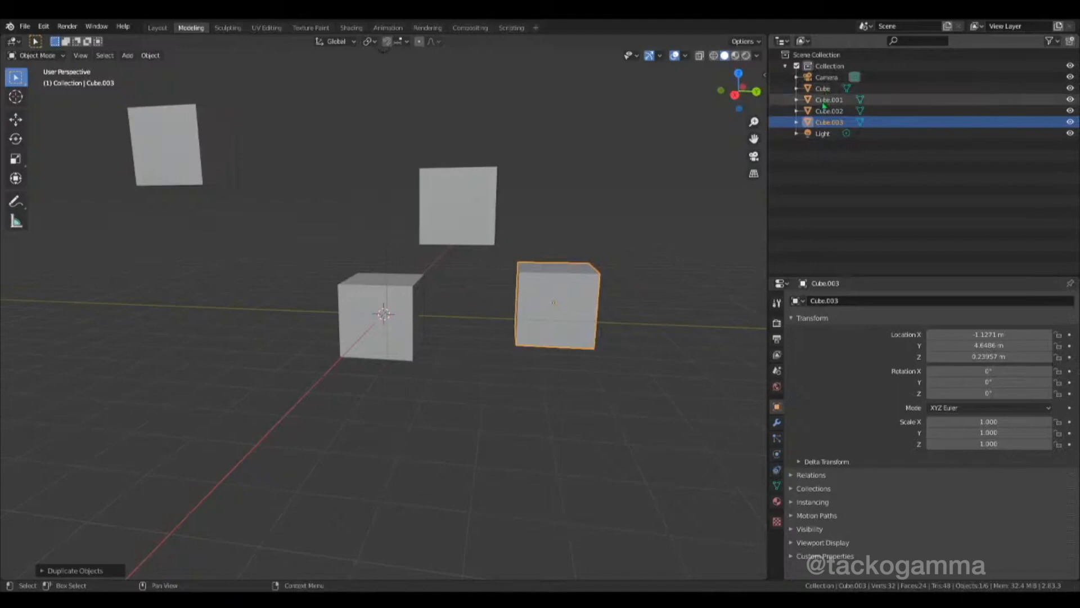
- Deselect everything, then select Cube.001 and add Cube.002 and Cube.003
{"action": "left_click", "coordinate": [830, 99]}
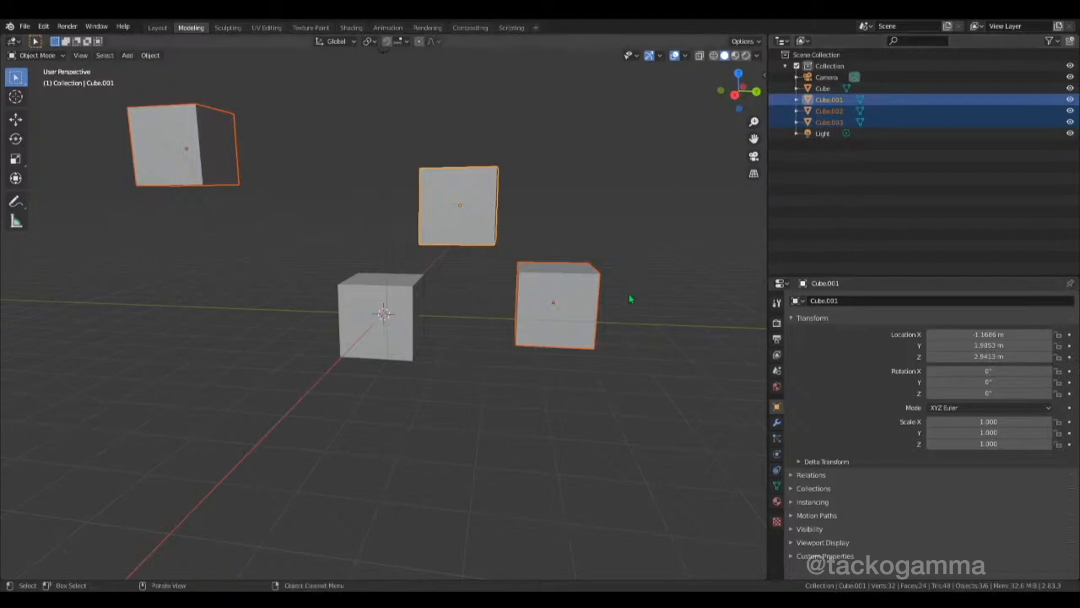
{"action": "mouse_move", "coordinate": [614, 314]}
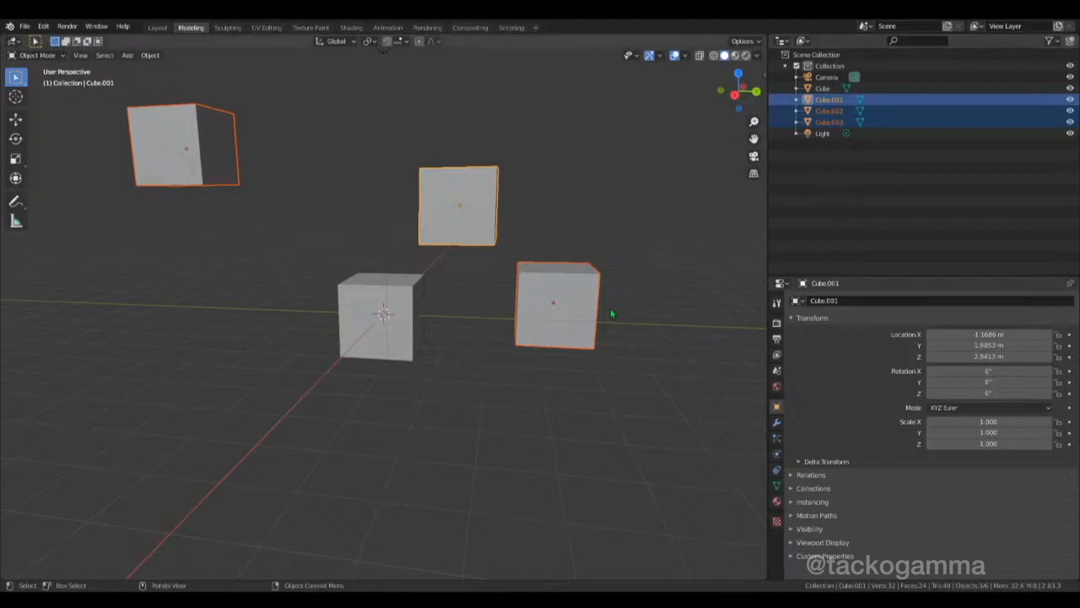
{"action": "mouse_move", "coordinate": [655, 274]}
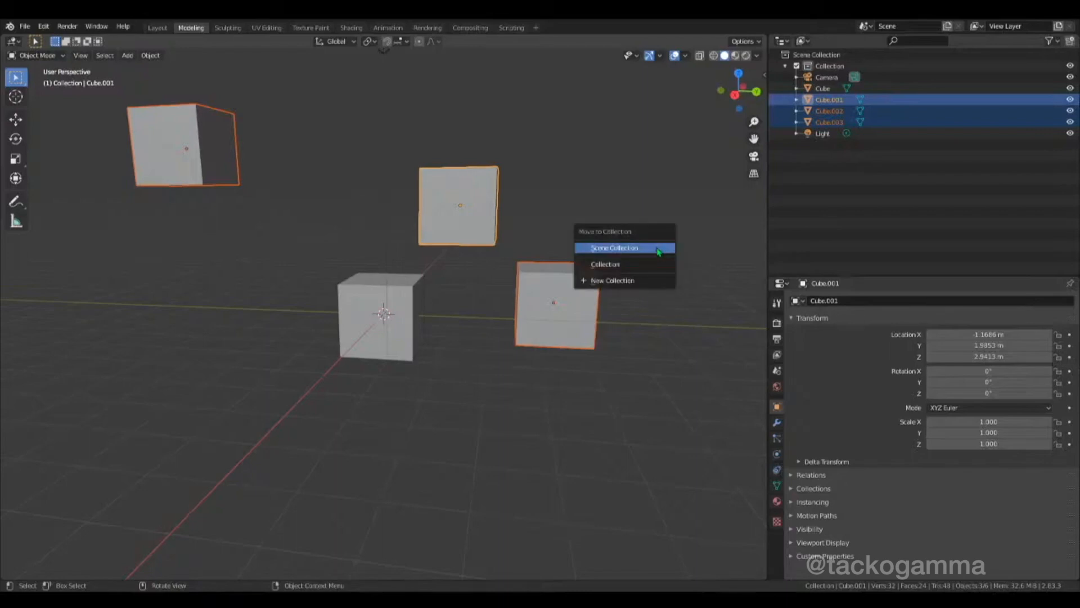
{"action": "left_click", "coordinate": [614, 248]}
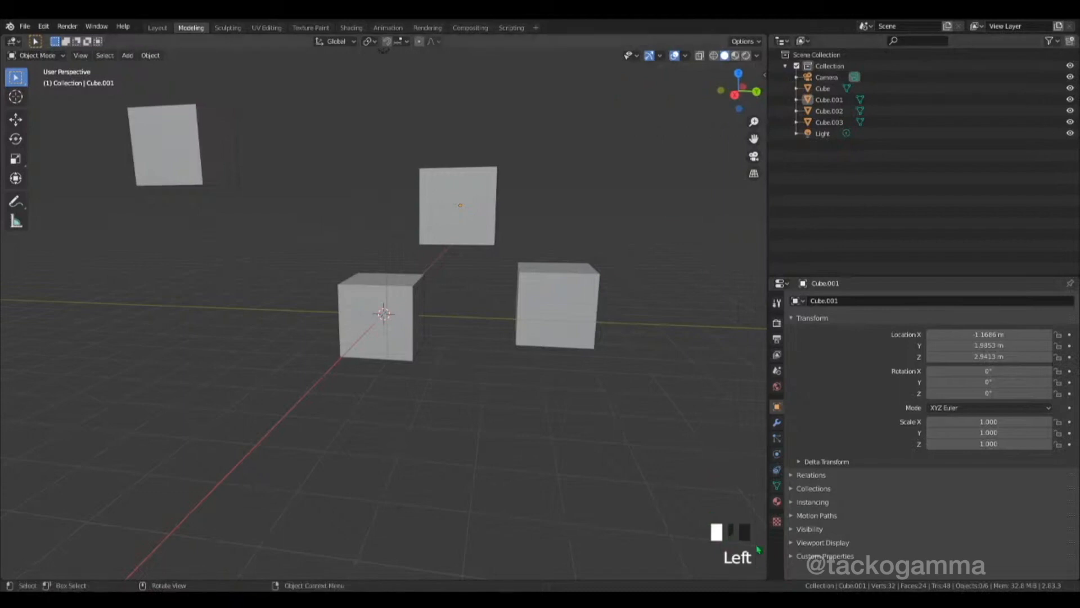
{"action": "left_click", "coordinate": [459, 205]}
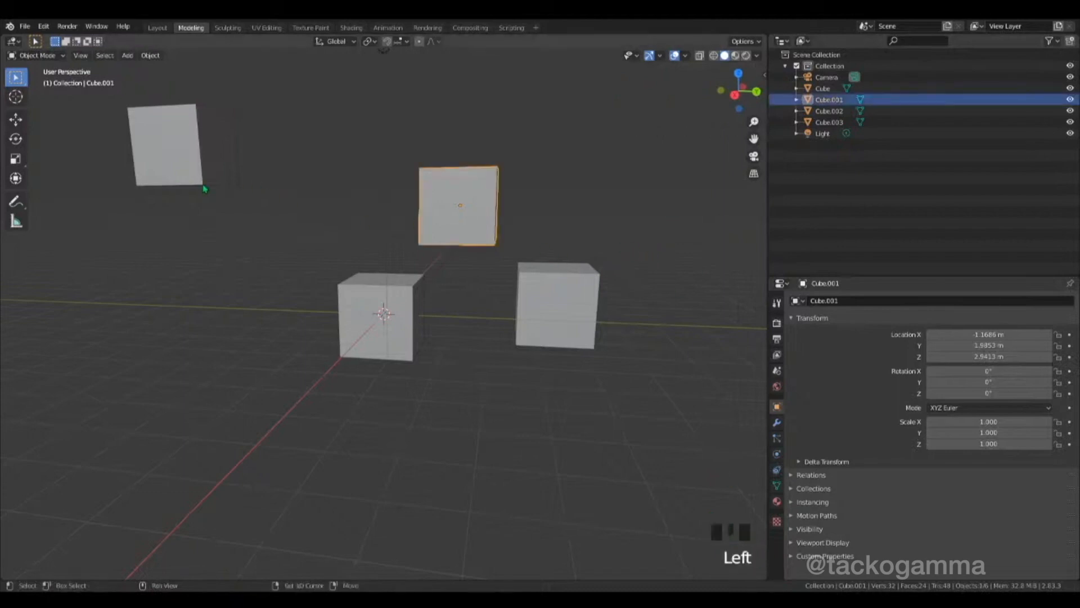
{"action": "left_click", "coordinate": [557, 316]}
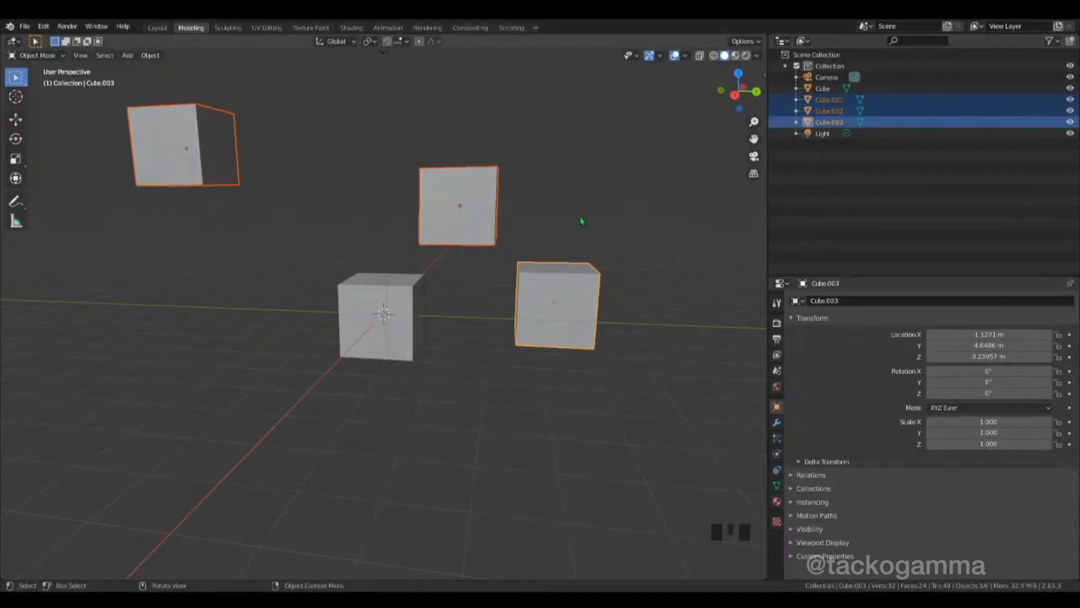
- Move the three selected copies with M into a new 'Extra Cubes' collection
{"action": "key", "text": "m"}
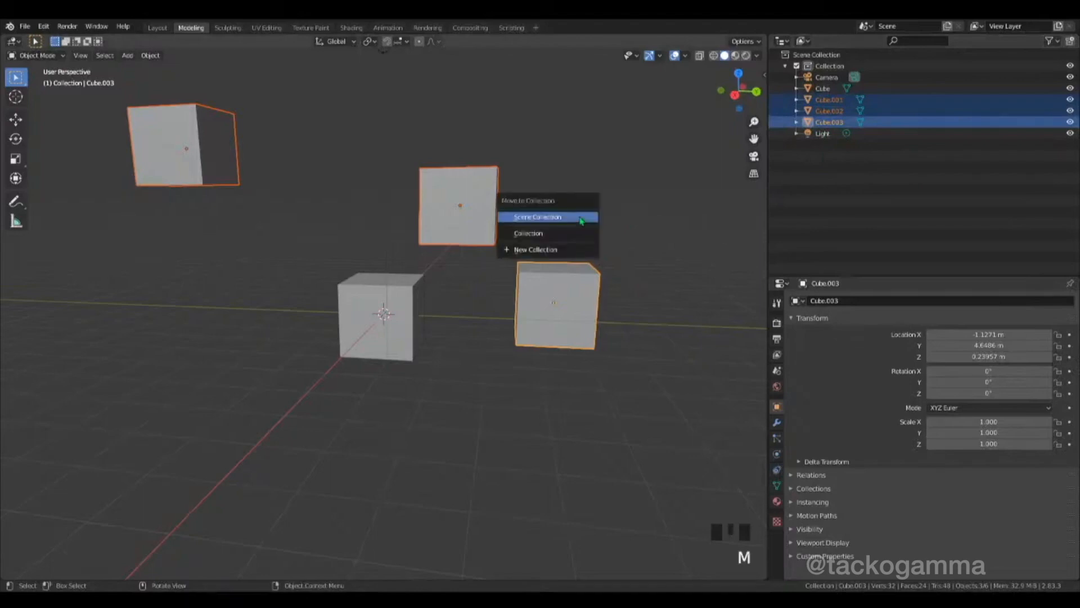
{"action": "mouse_move", "coordinate": [572, 253]}
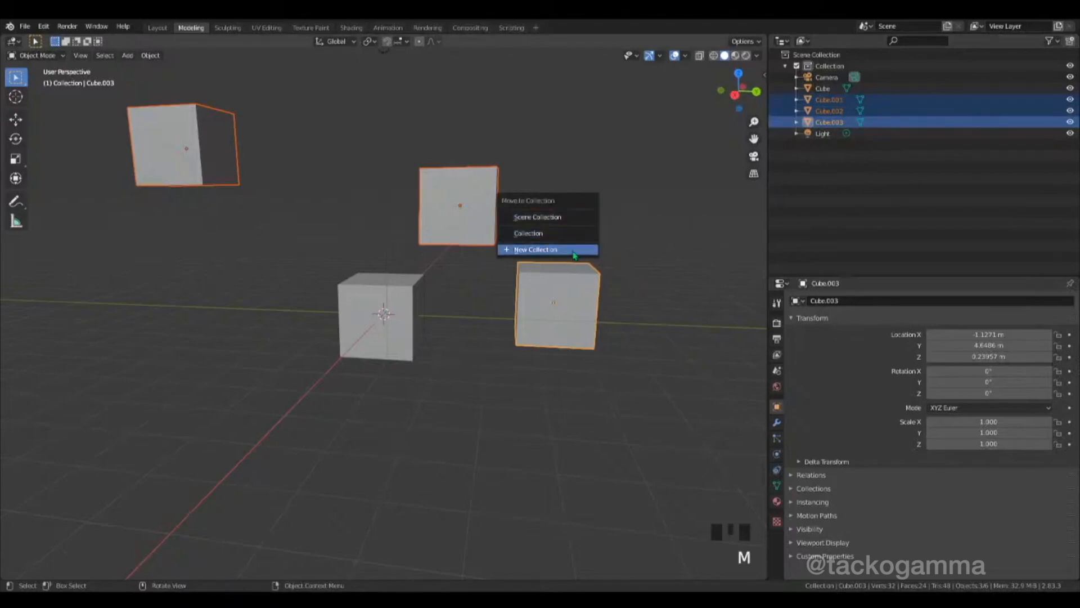
{"action": "left_click", "coordinate": [546, 249]}
{"action": "type", "text": "Extra Cu"}
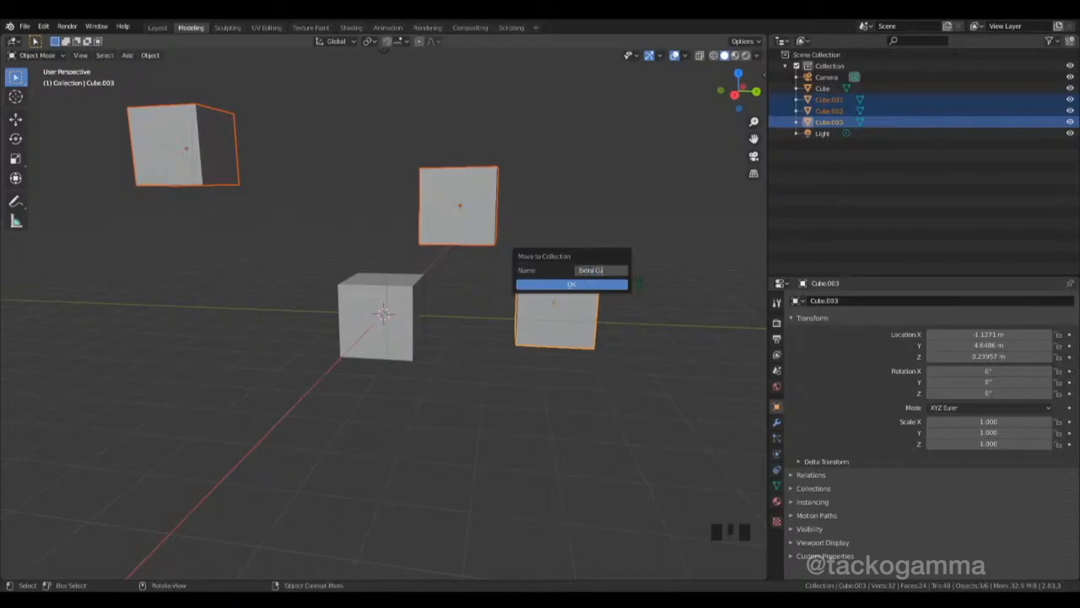
{"action": "left_click", "coordinate": [571, 284]}
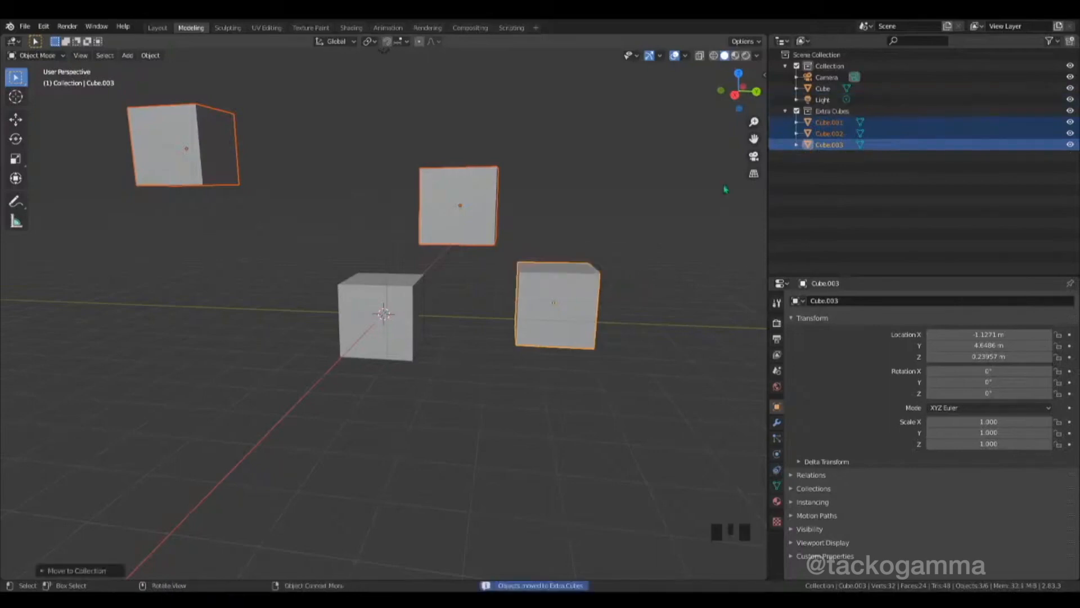